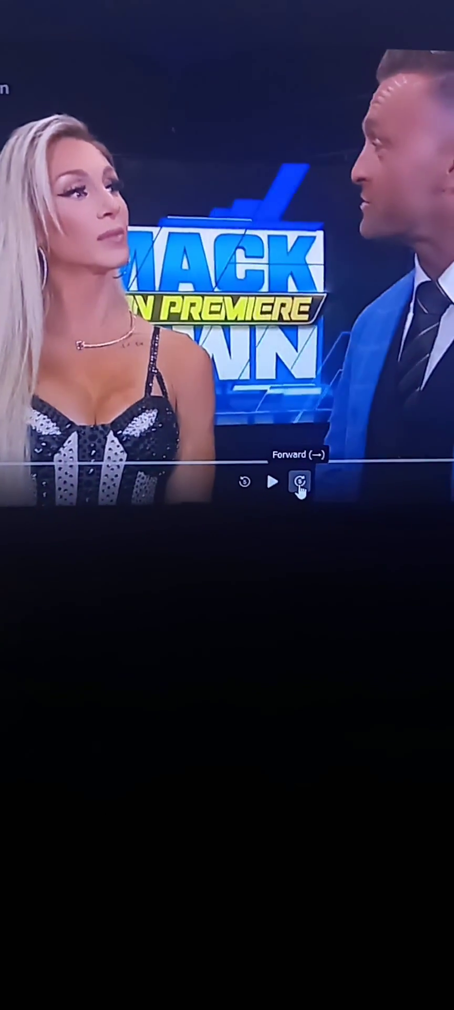
Step: Skip forward past the SmackDown logo interview to the backstage scene with the two women
click(299, 480)
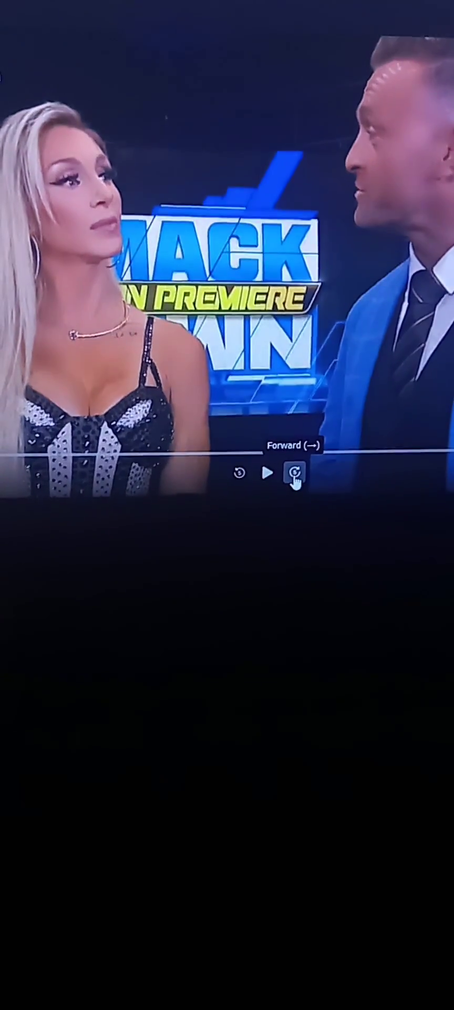
click(300, 474)
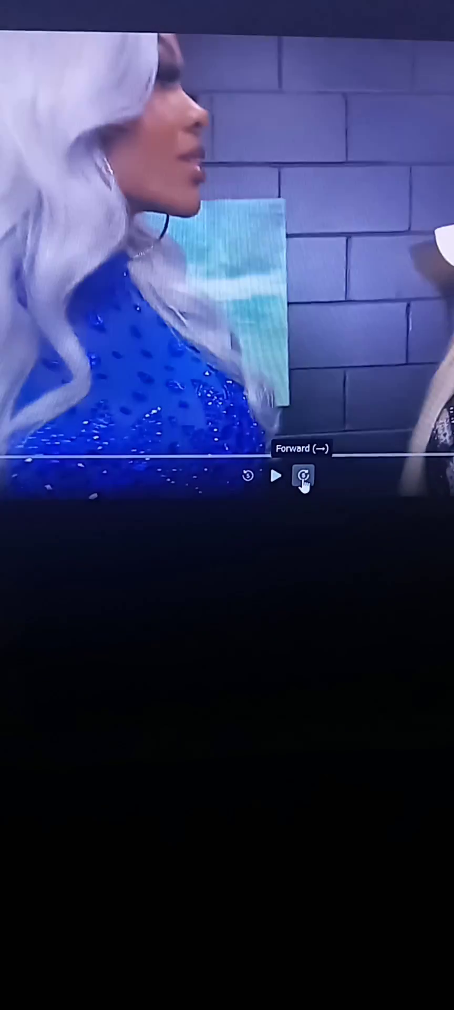
click(303, 476)
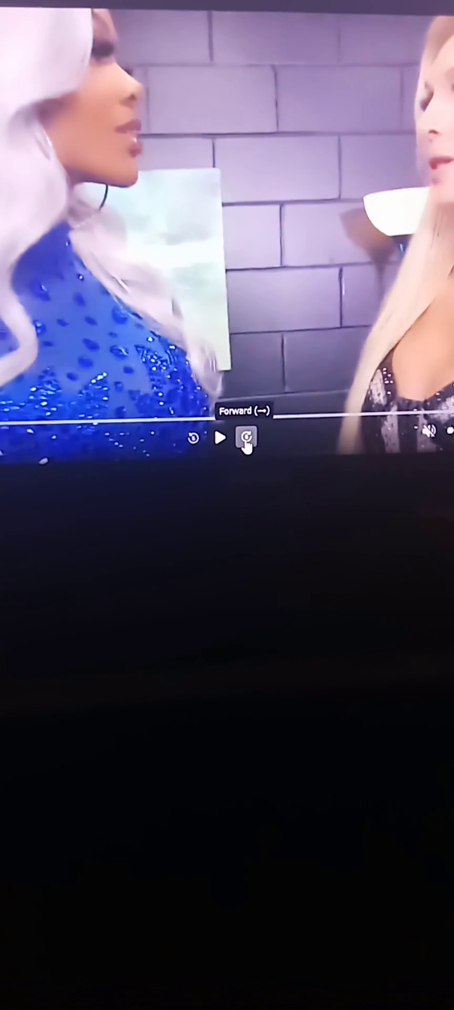
Step: Skip forward repeatedly through the backstage talk until the suited man joins the two women
click(246, 438)
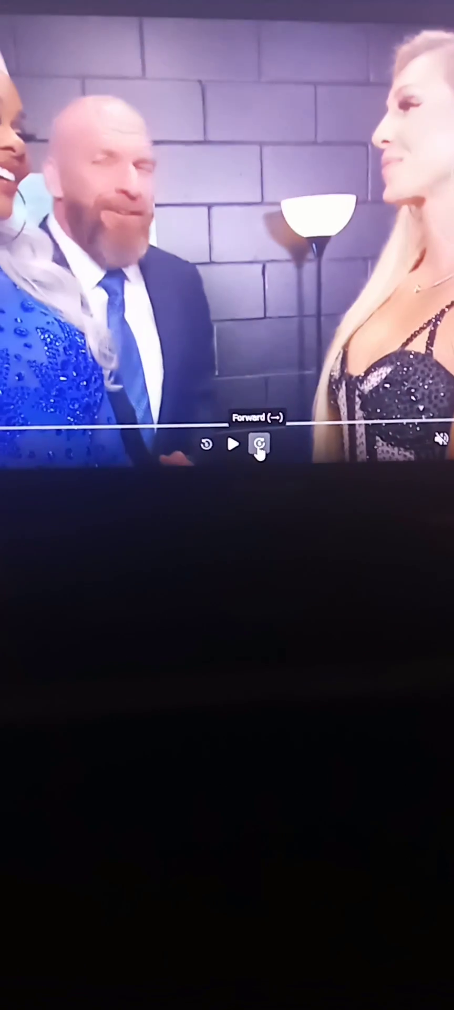
click(258, 445)
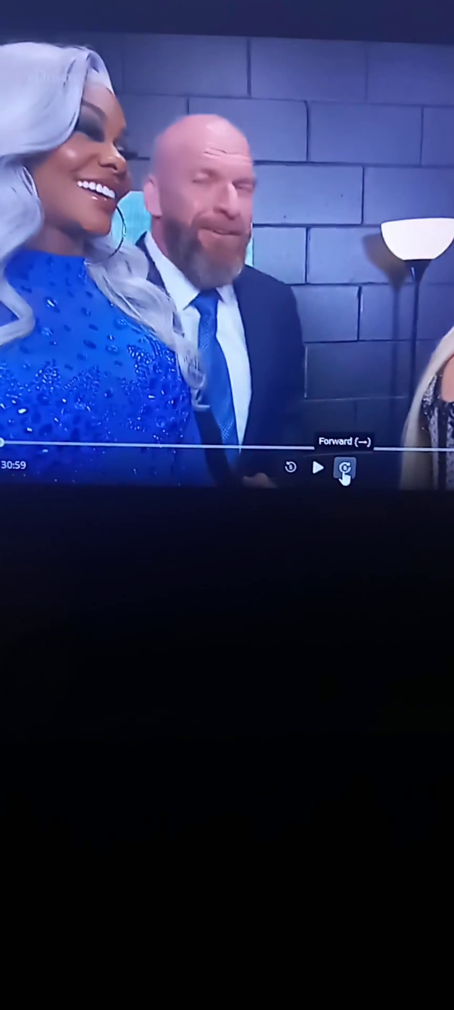
click(344, 468)
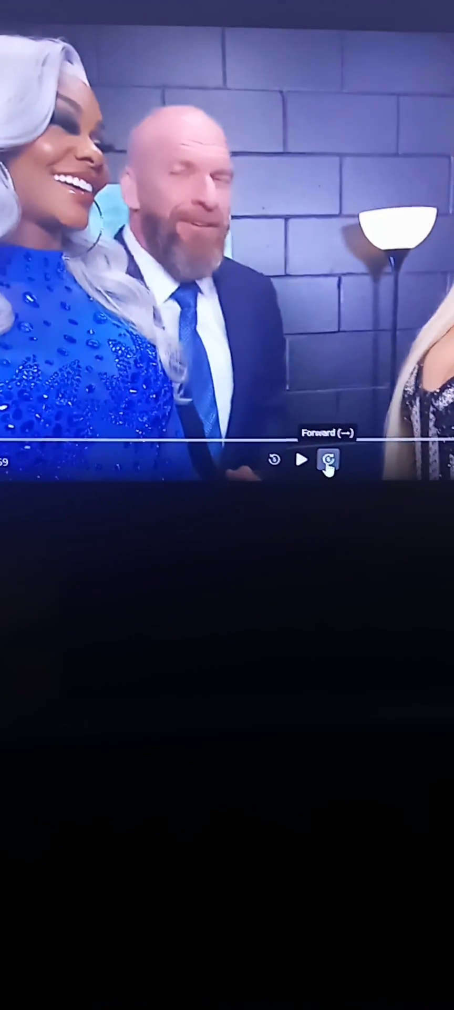
click(327, 460)
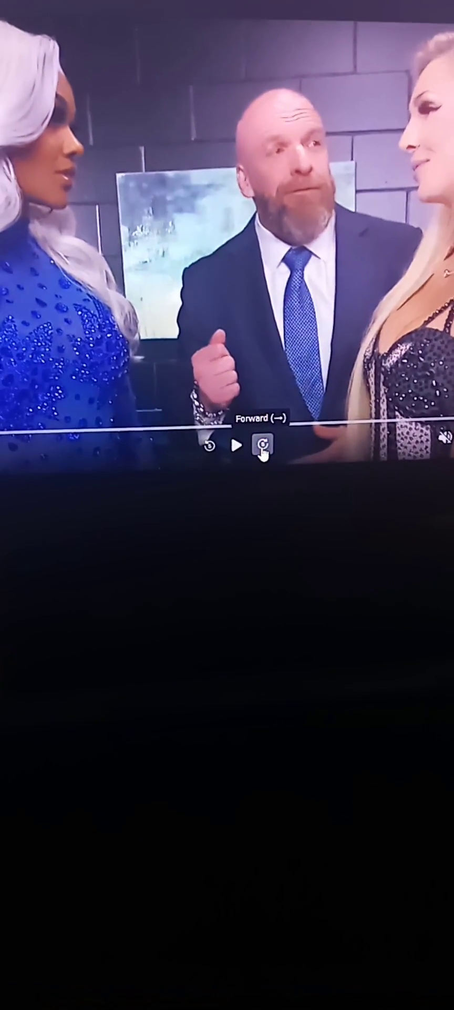
click(262, 444)
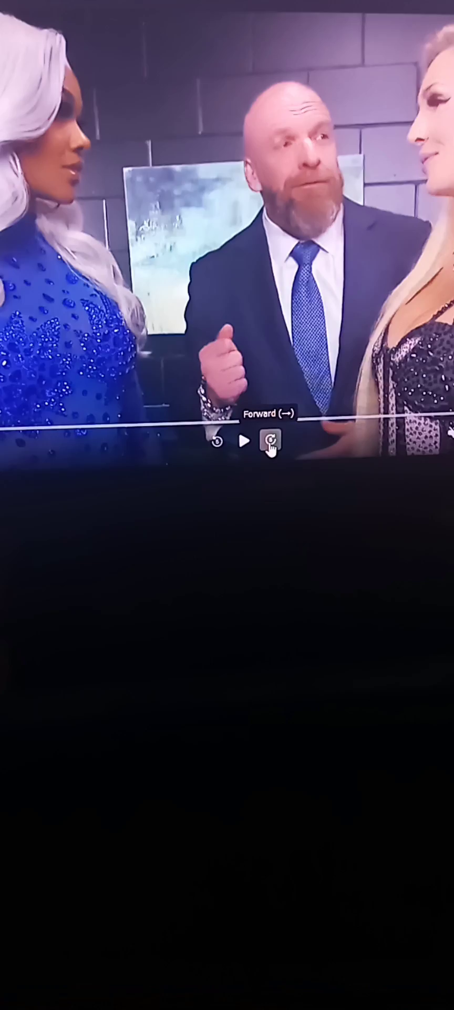
click(268, 442)
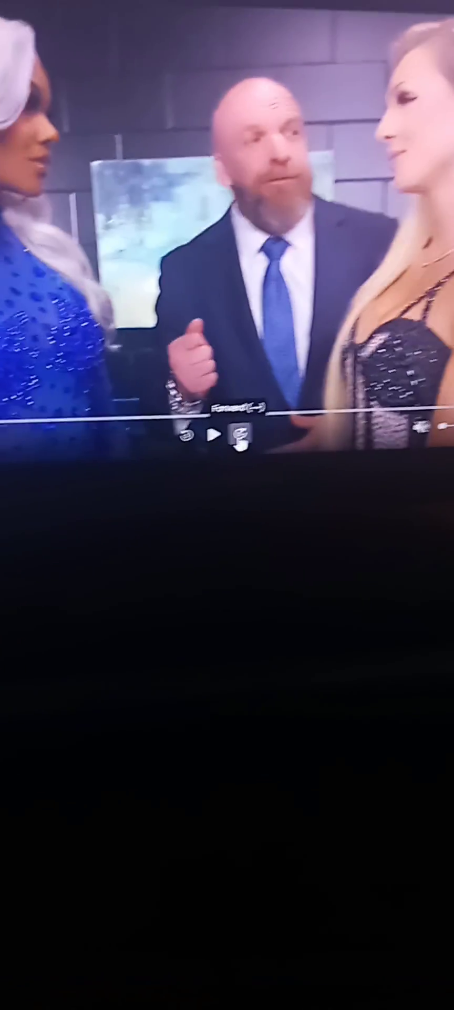
click(285, 445)
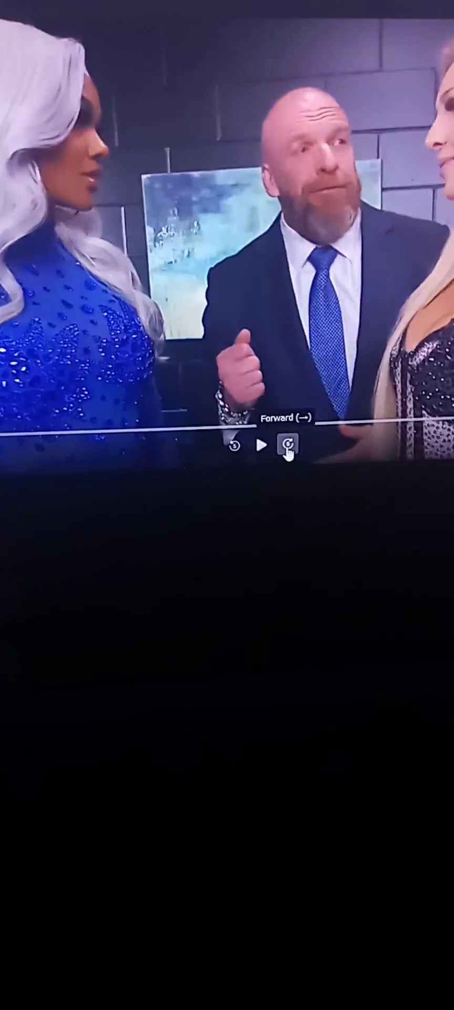
click(286, 446)
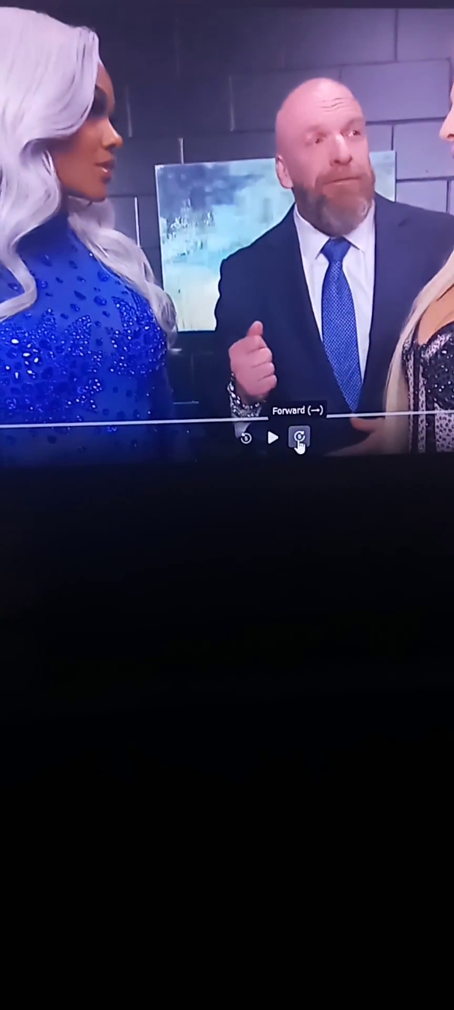
click(300, 438)
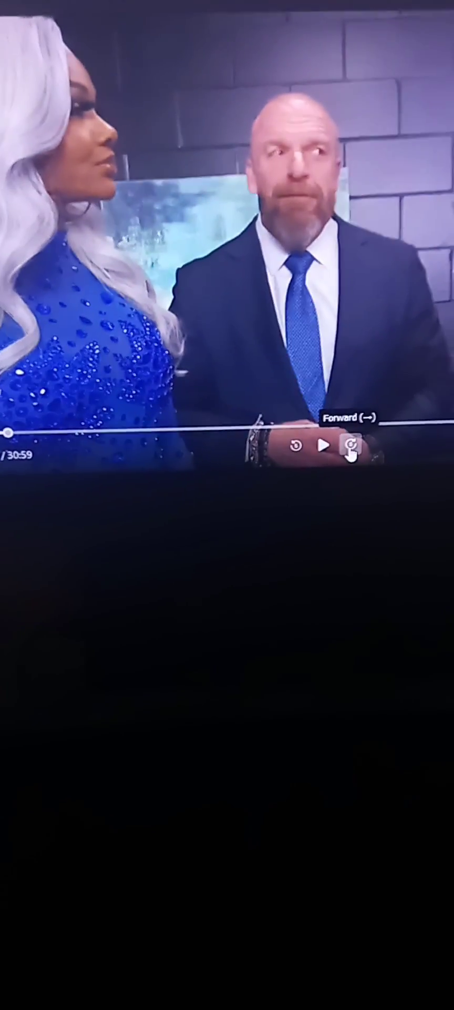
click(349, 446)
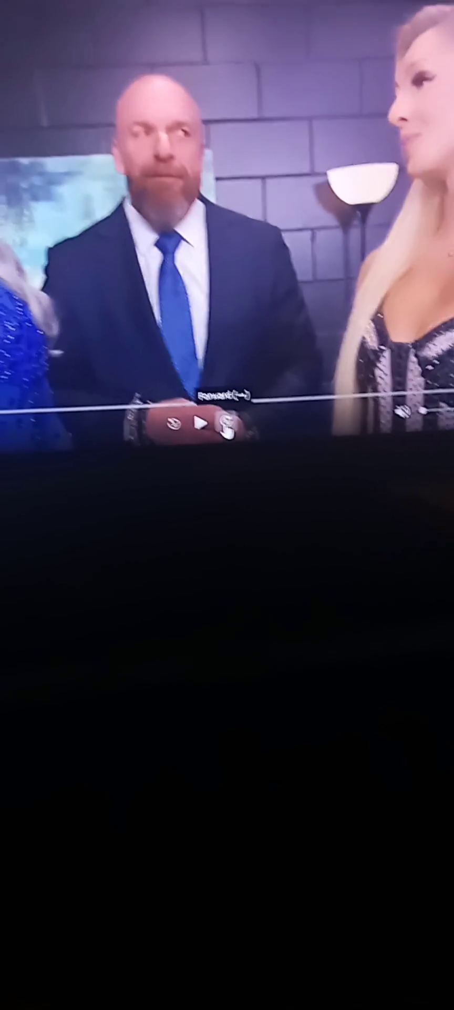
Step: Skip forward several more times through the backstage scene with the suited man
click(383, 454)
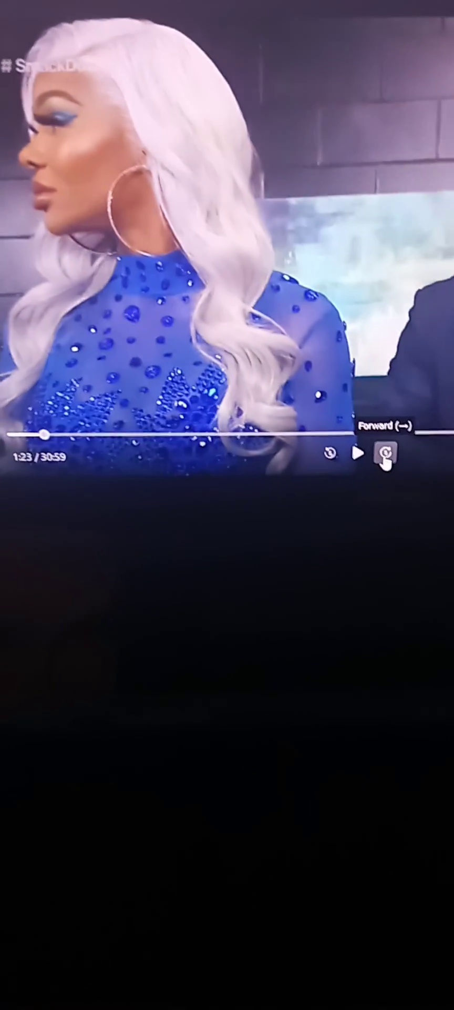
click(383, 454)
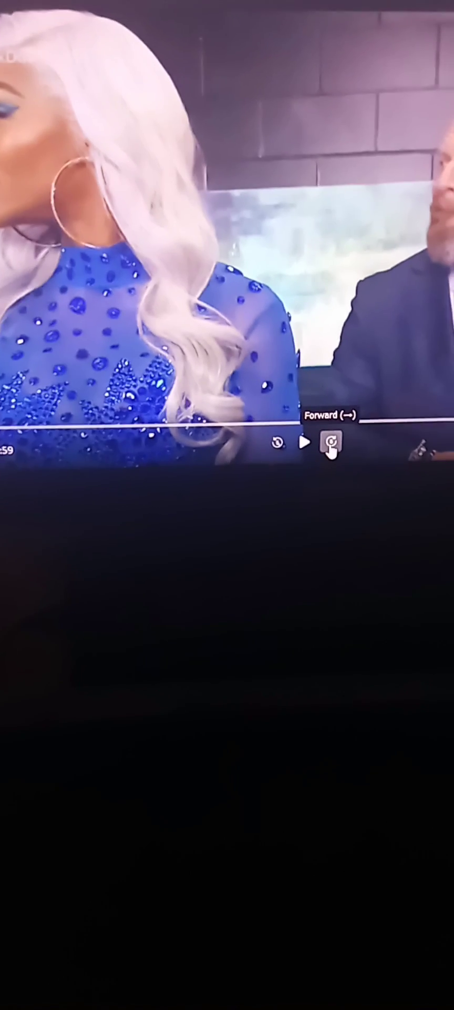
click(330, 443)
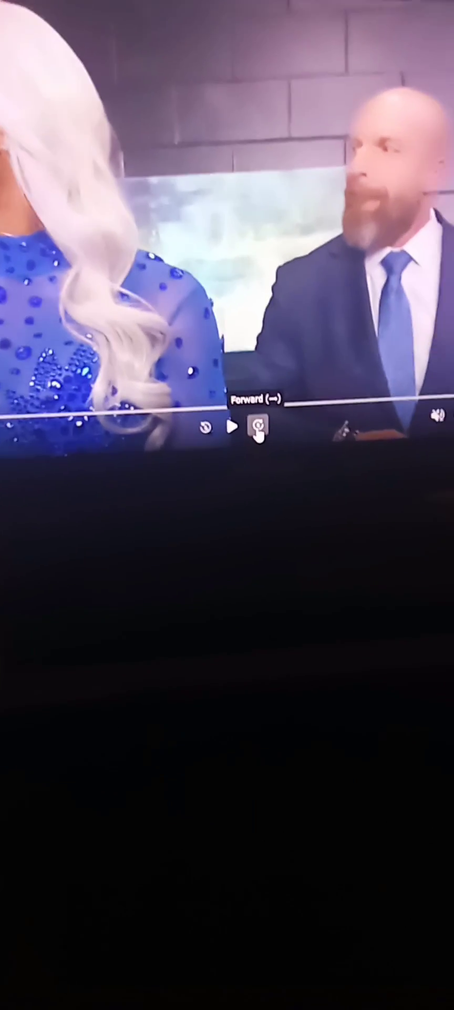
click(257, 428)
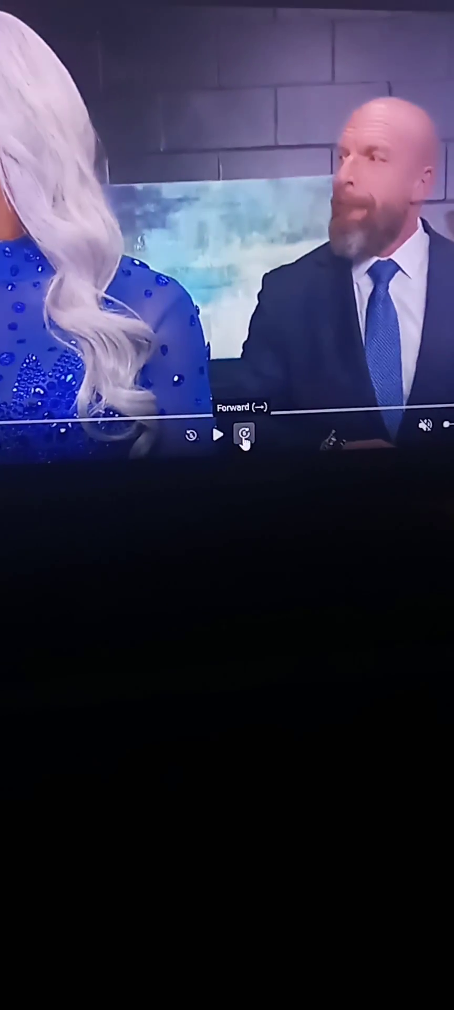
click(241, 433)
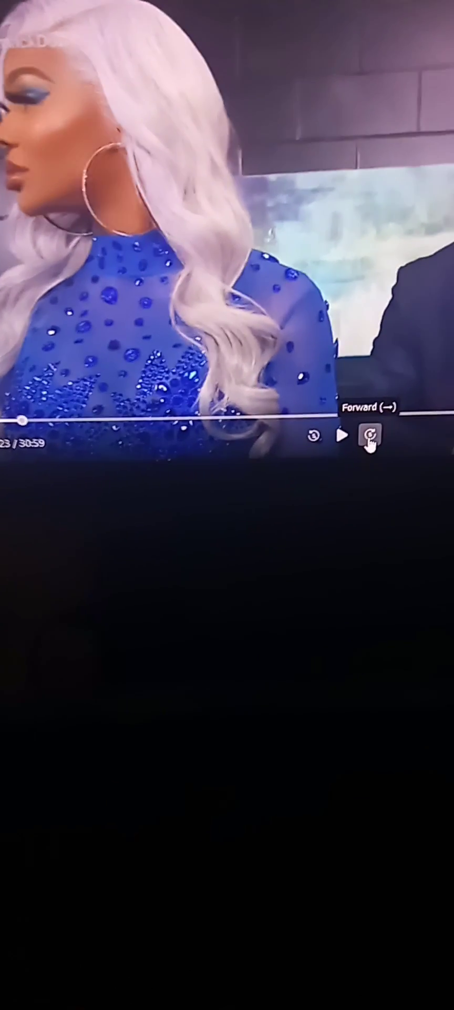
click(370, 436)
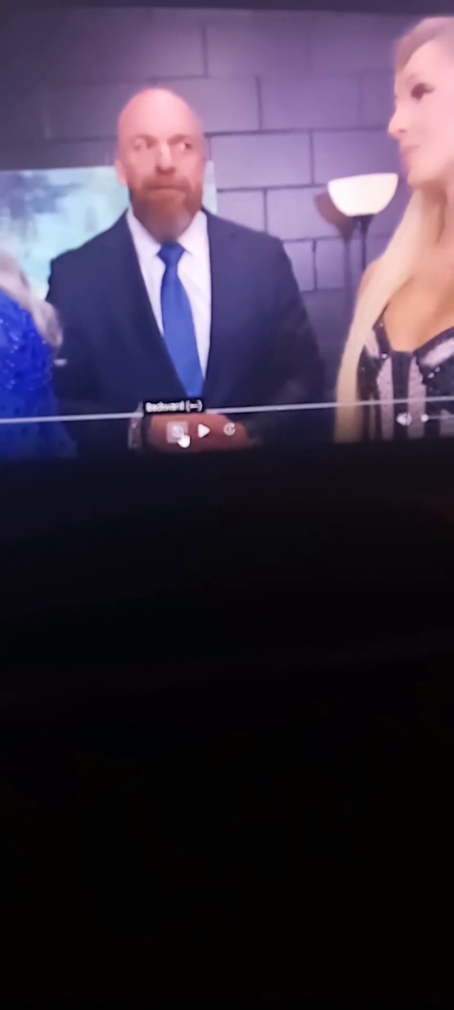
Step: Rewind twice to where the suited man stands between the blonde and blue-dressed women
click(223, 435)
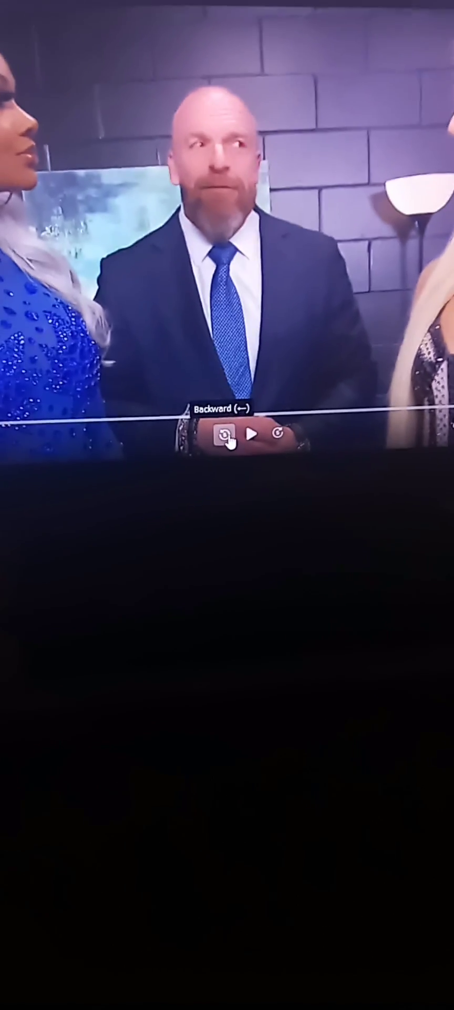
click(223, 432)
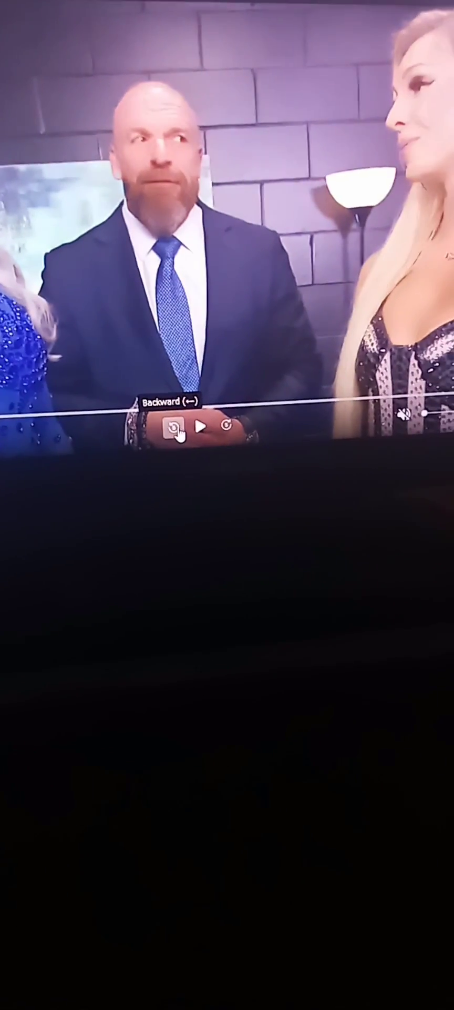